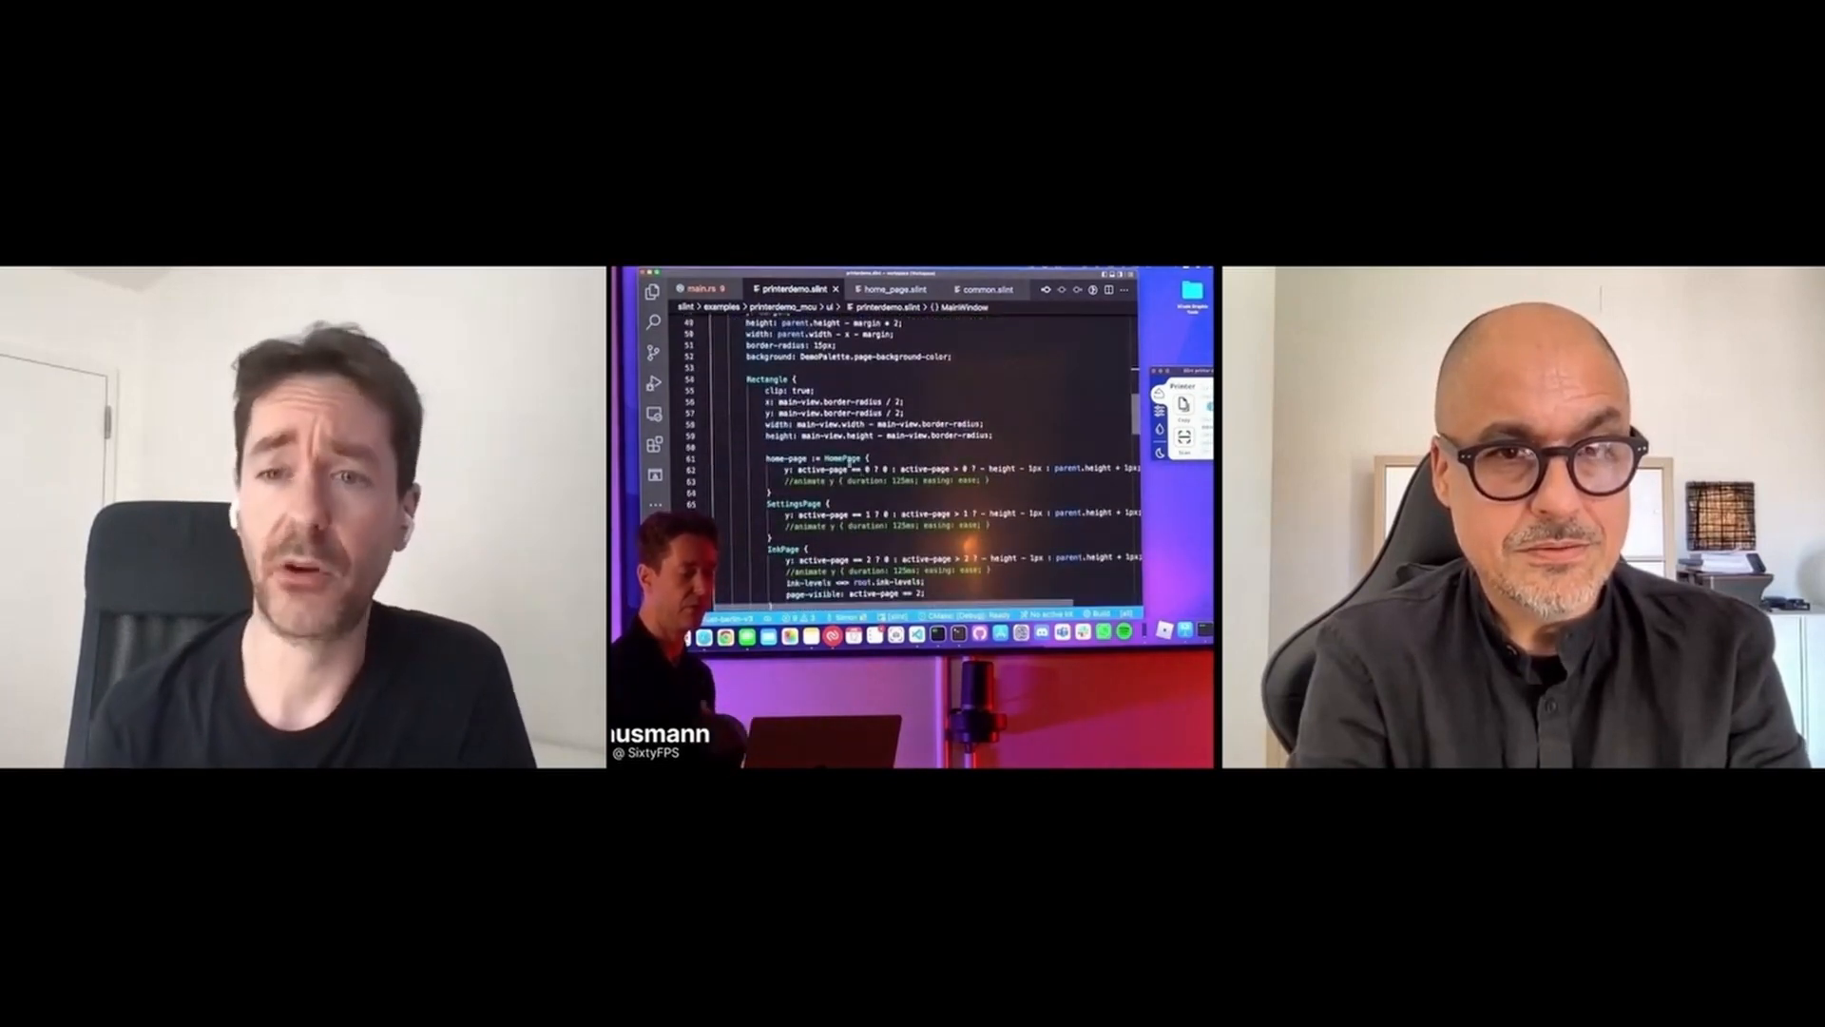
Show the context menu of editing actions for the HomePage element in printerdemo.slint
{"action": "right_click", "coordinate": [826, 455]}
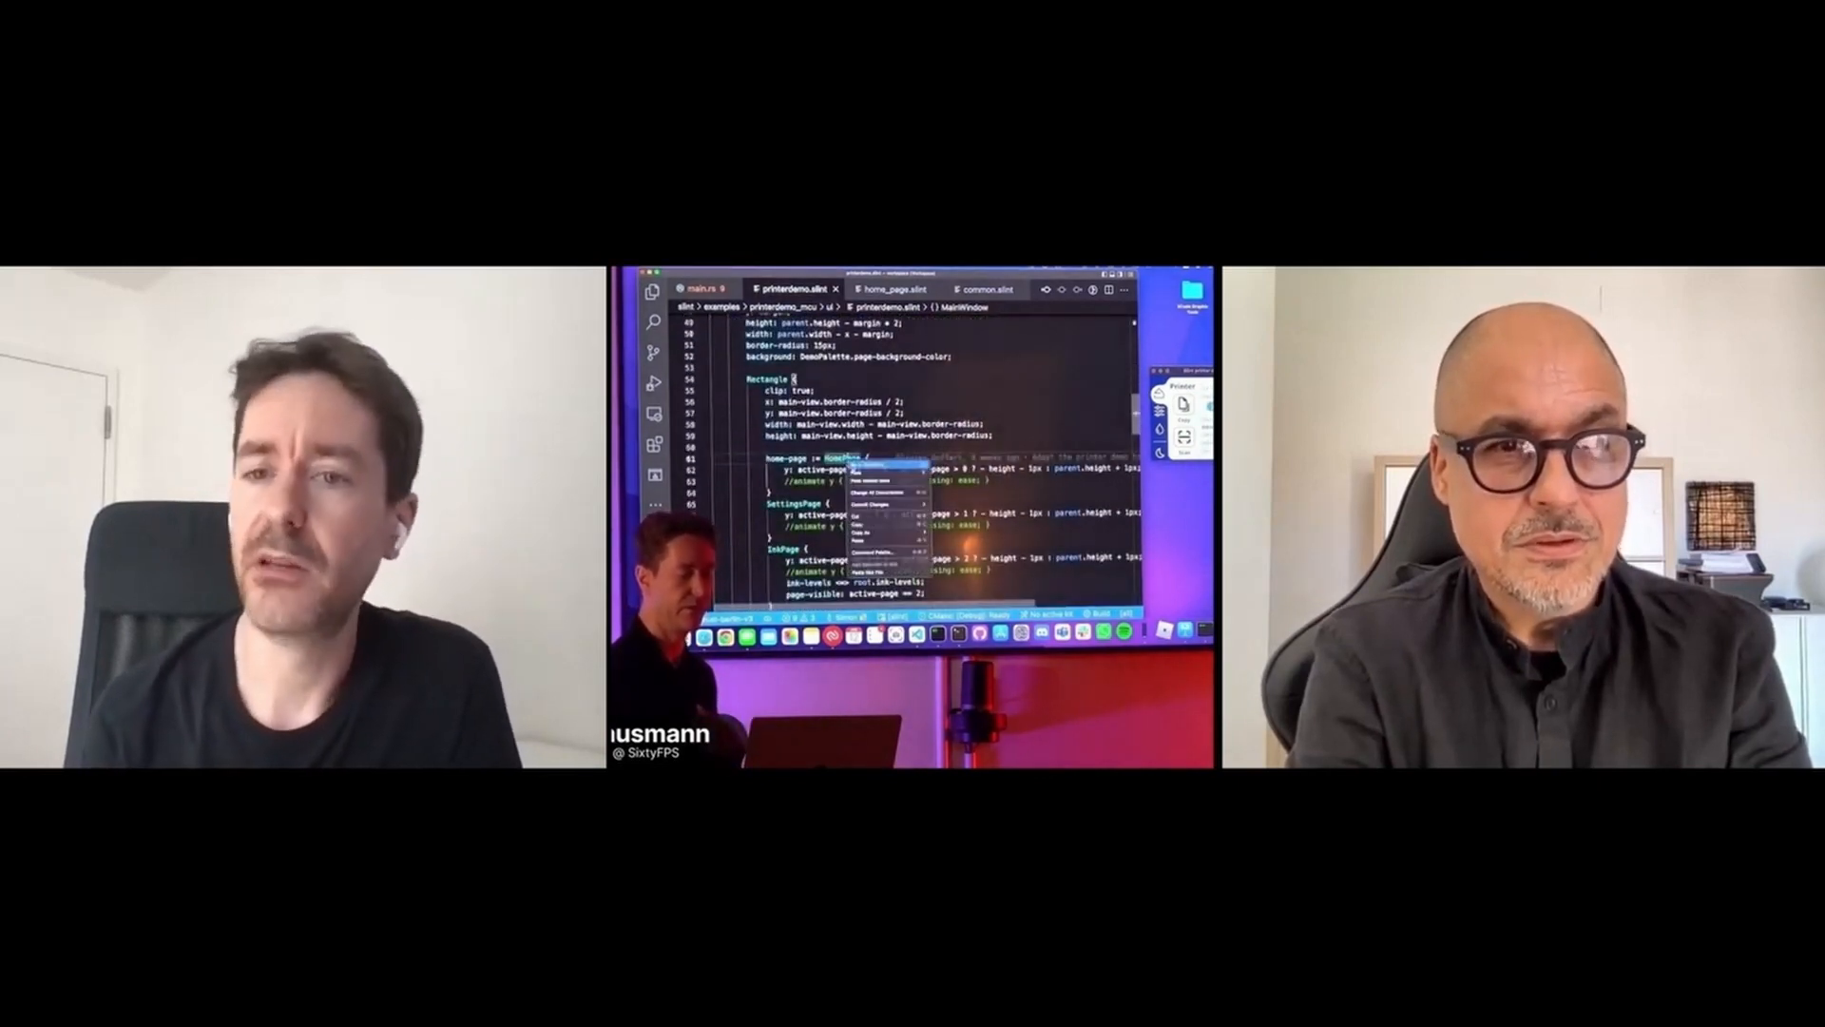